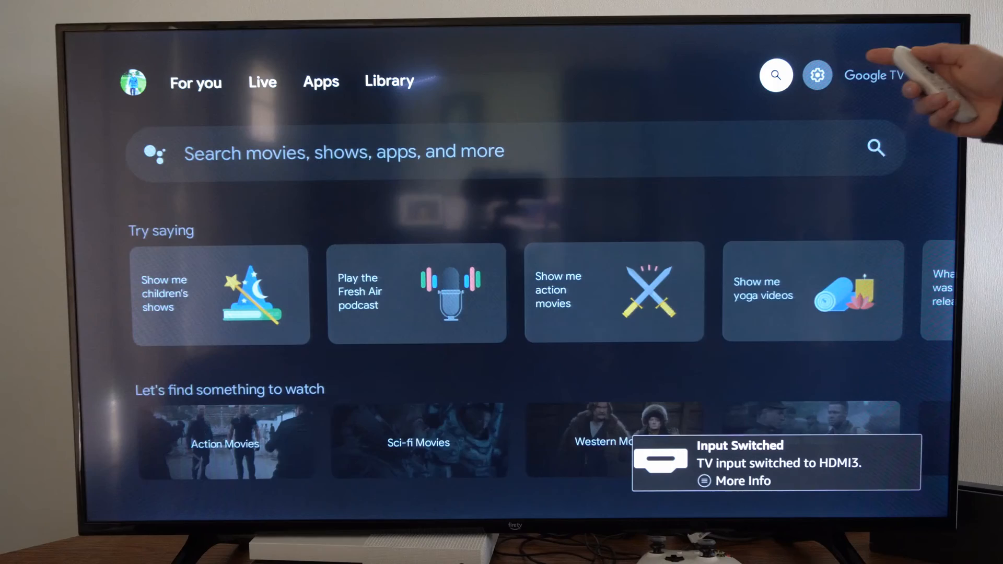
# Open the full device Settings menu from the home screen's quick settings panel
pyautogui.click(817, 75)
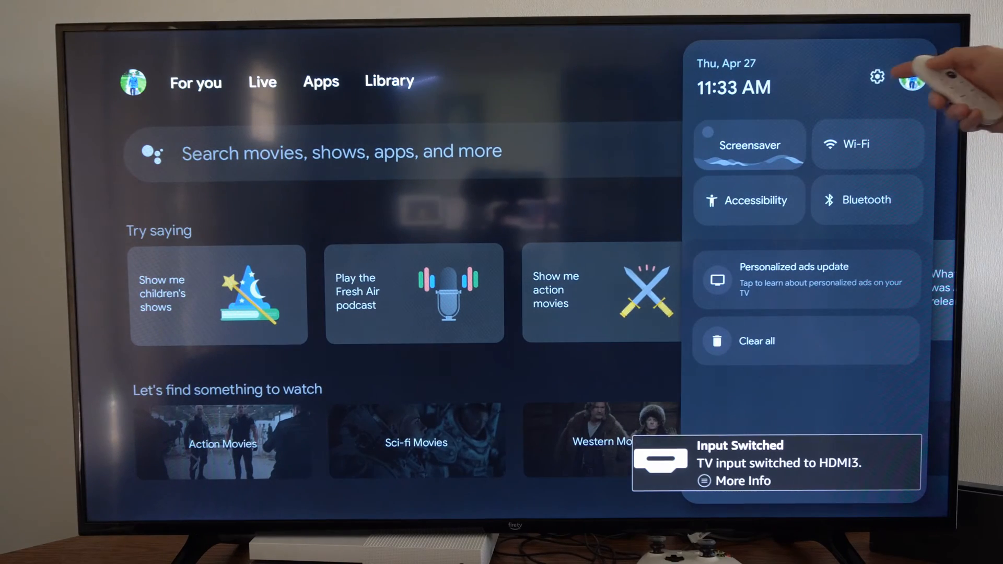
pyautogui.click(877, 77)
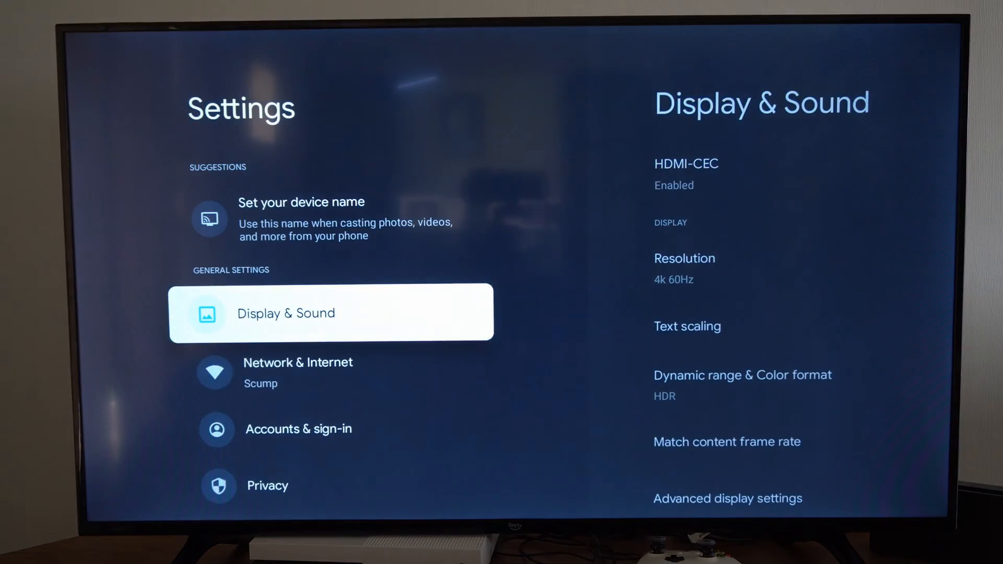
# Restart the Chromecast from System settings and confirm Restart in the dialog
pyautogui.scroll(-3)
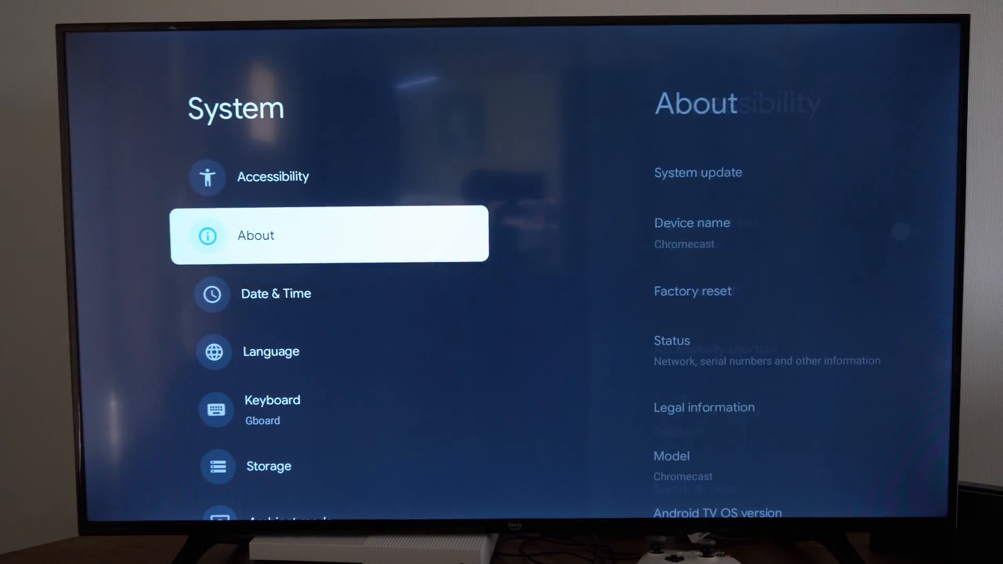
pyautogui.scroll(-3)
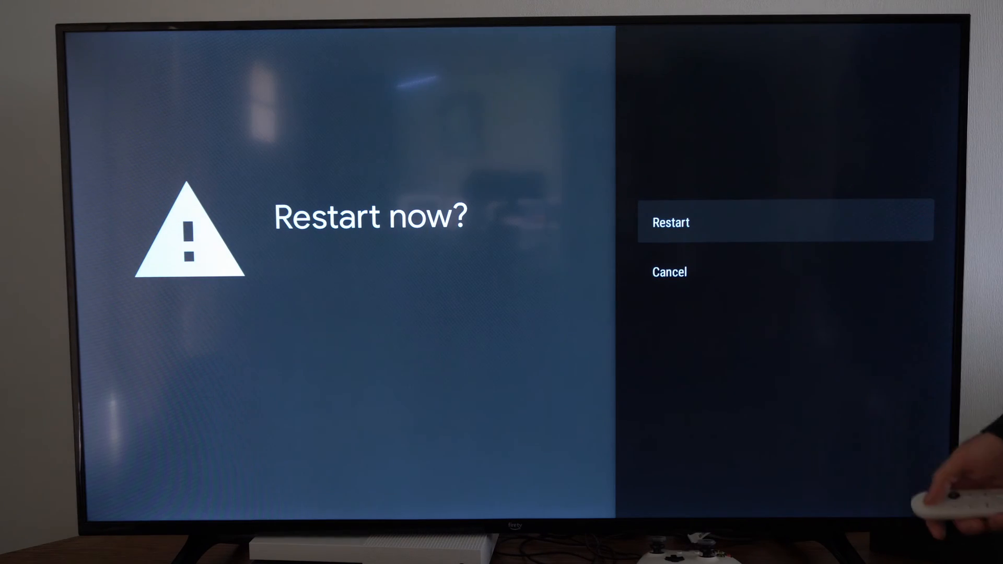
pyautogui.click(786, 222)
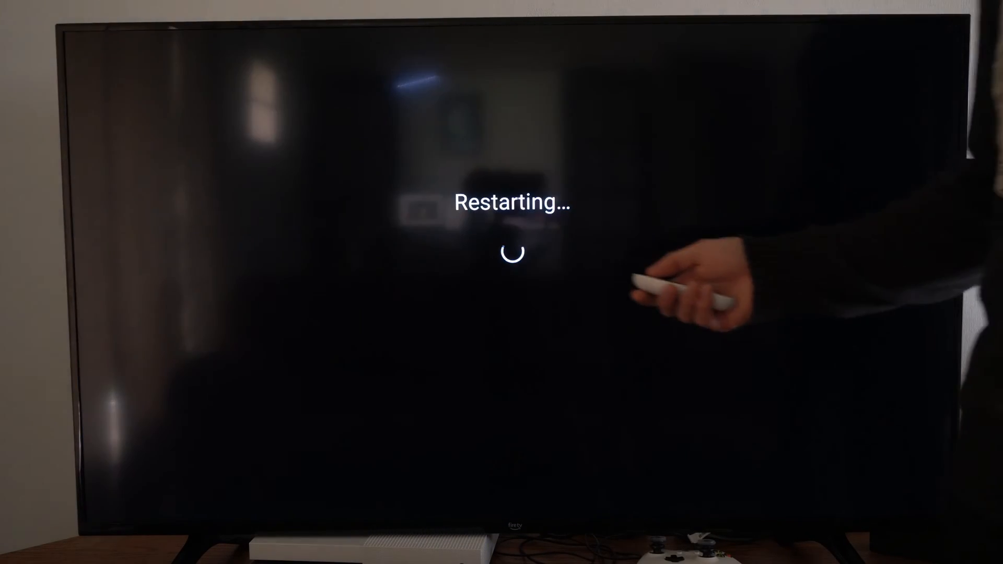